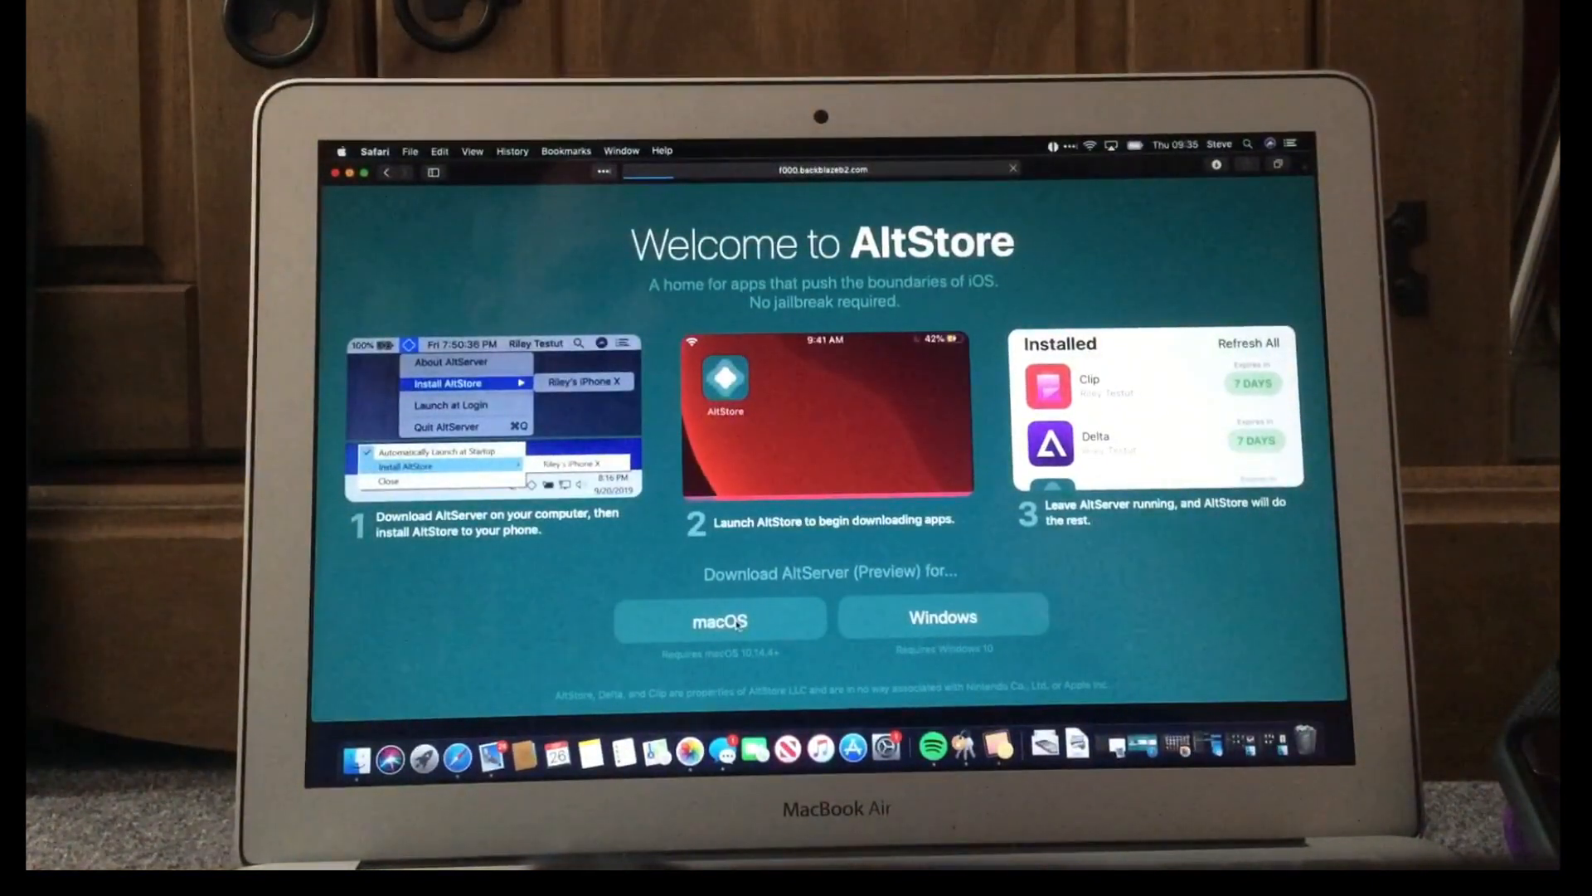
- Download AltServer for macOS and allow downloads from altstore.io
click(718, 620)
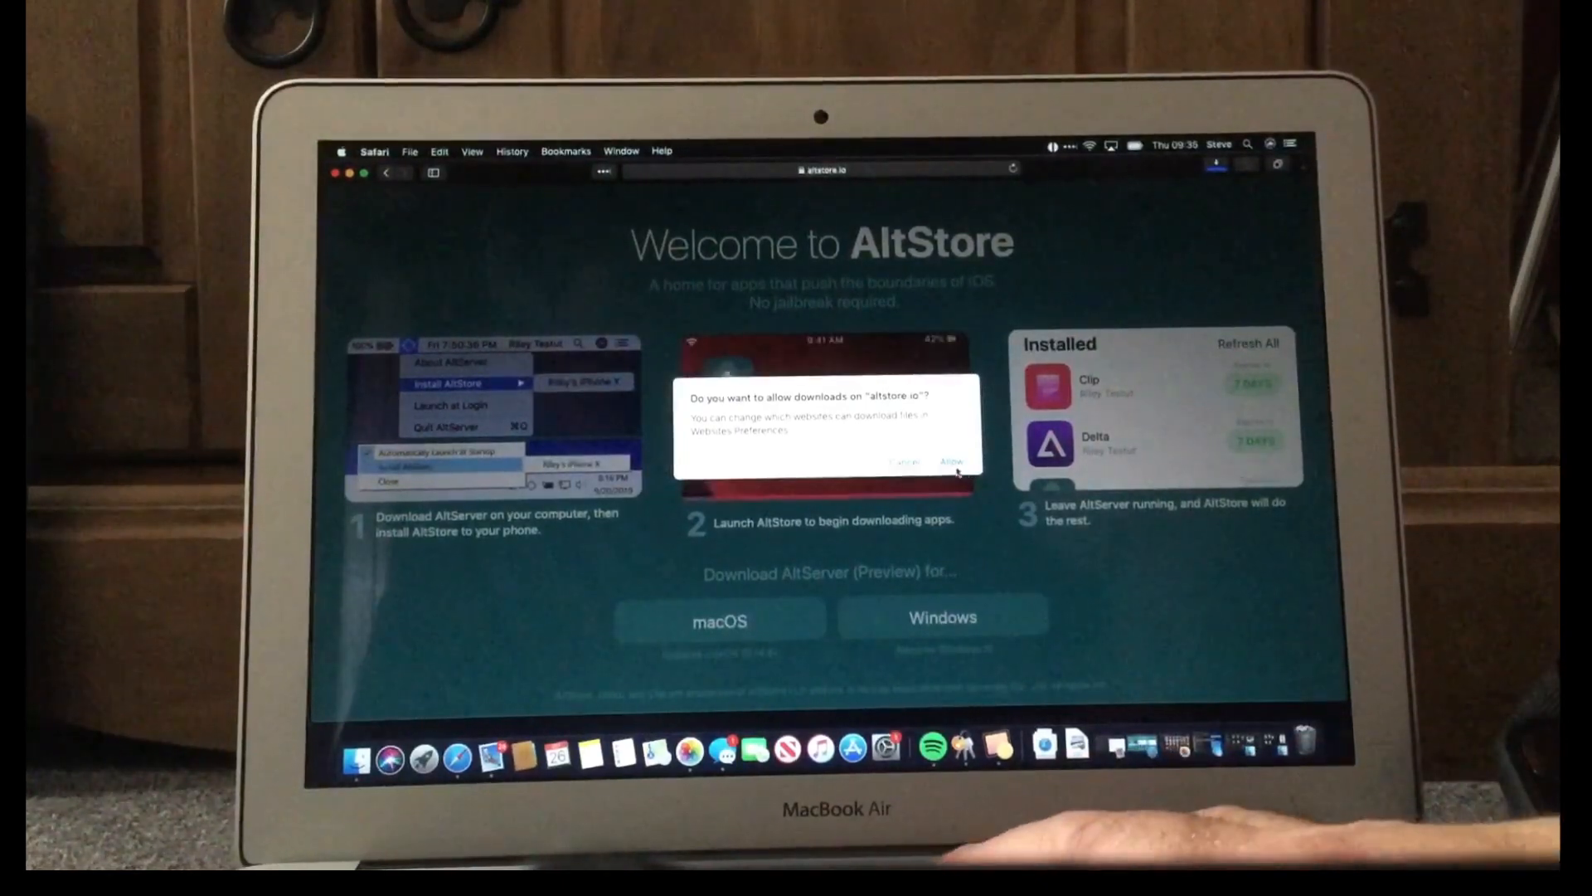
click(950, 463)
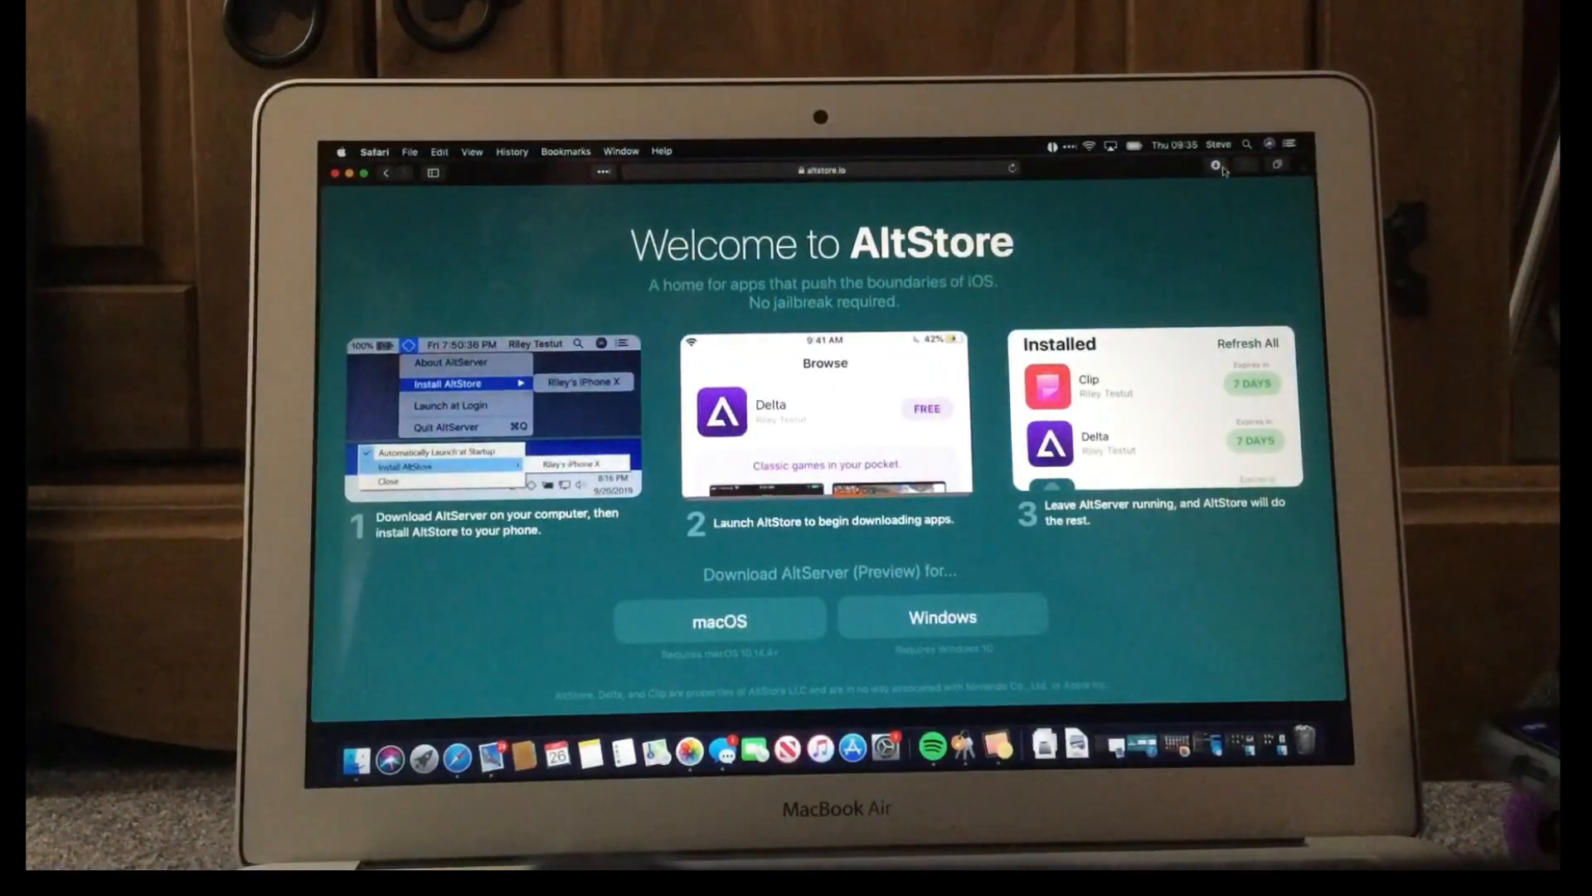
- Show Safari's downloads and open altserver.dmg from Downloads
click(1219, 166)
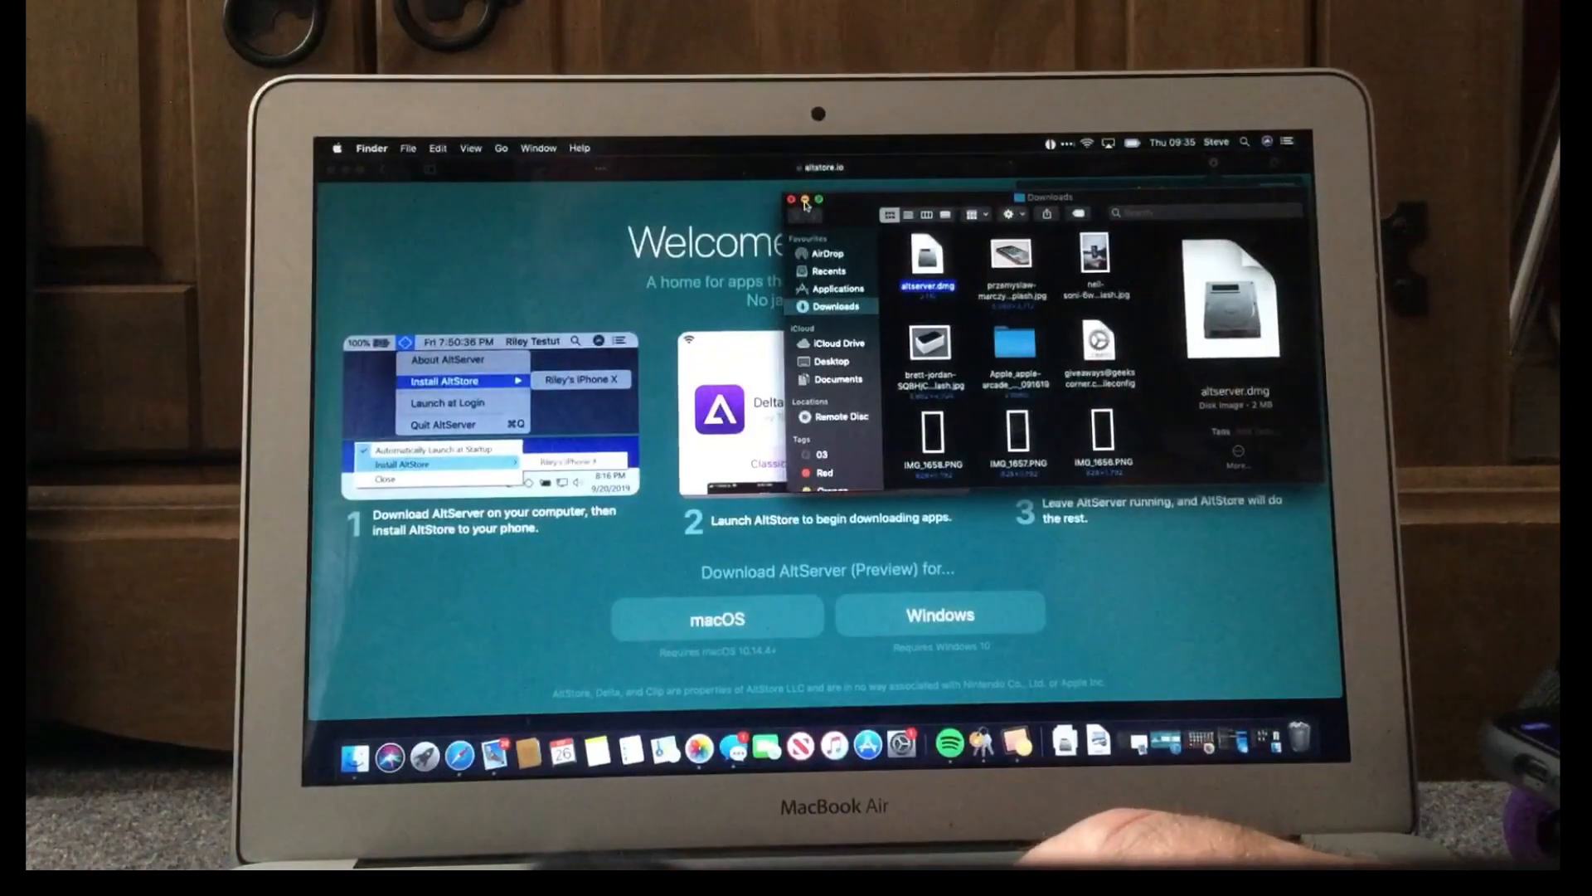
double_click(925, 255)
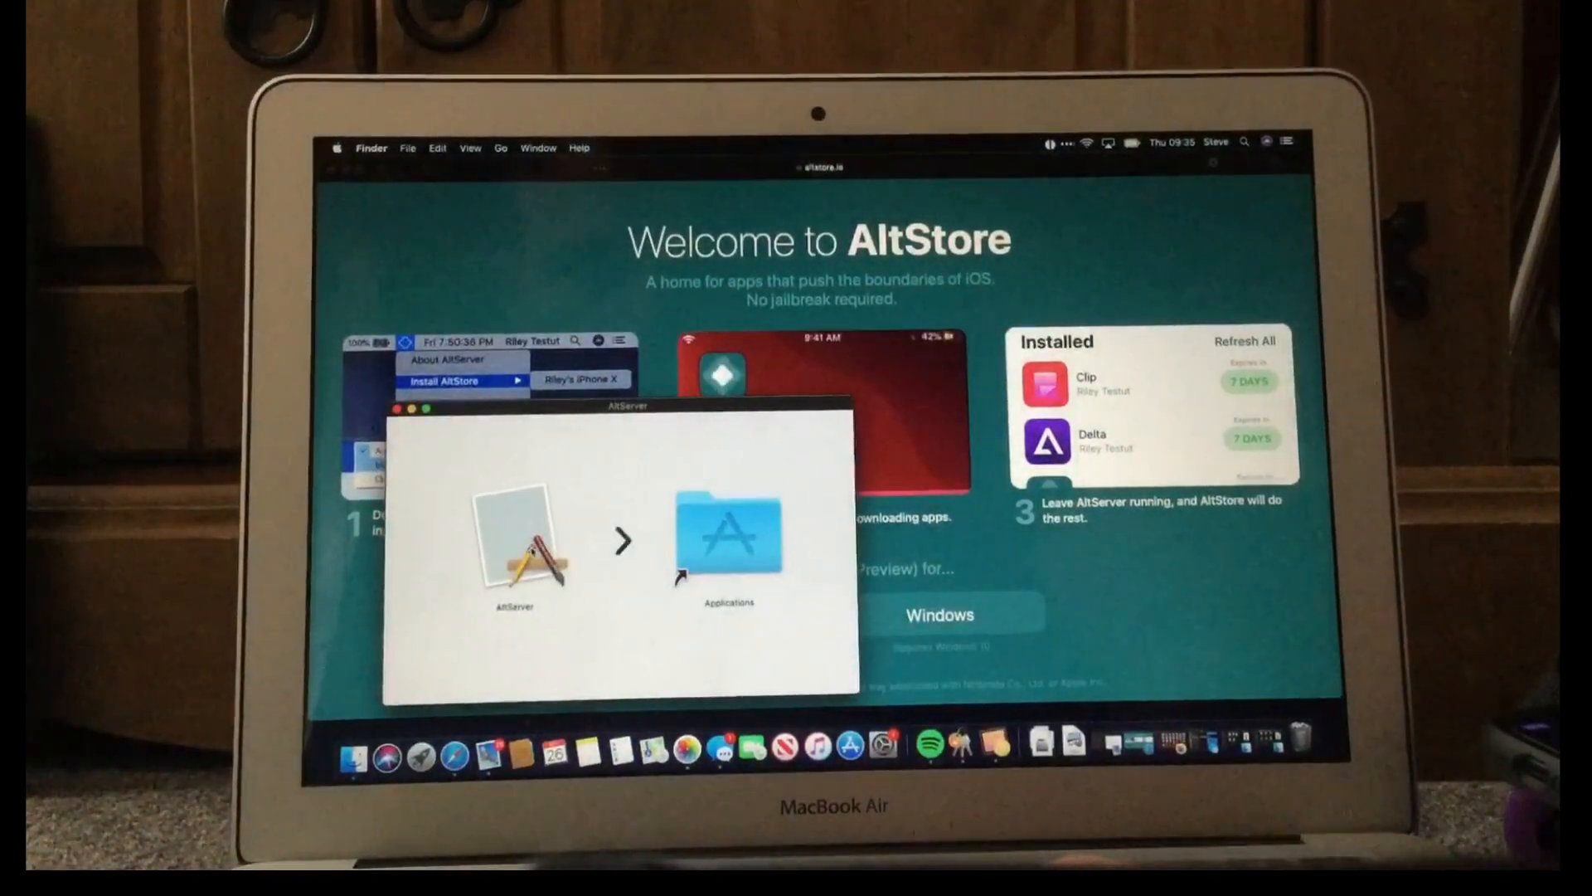
- Launch AltServer and approve the internet-download warning so it runs in the menu bar
click(514, 537)
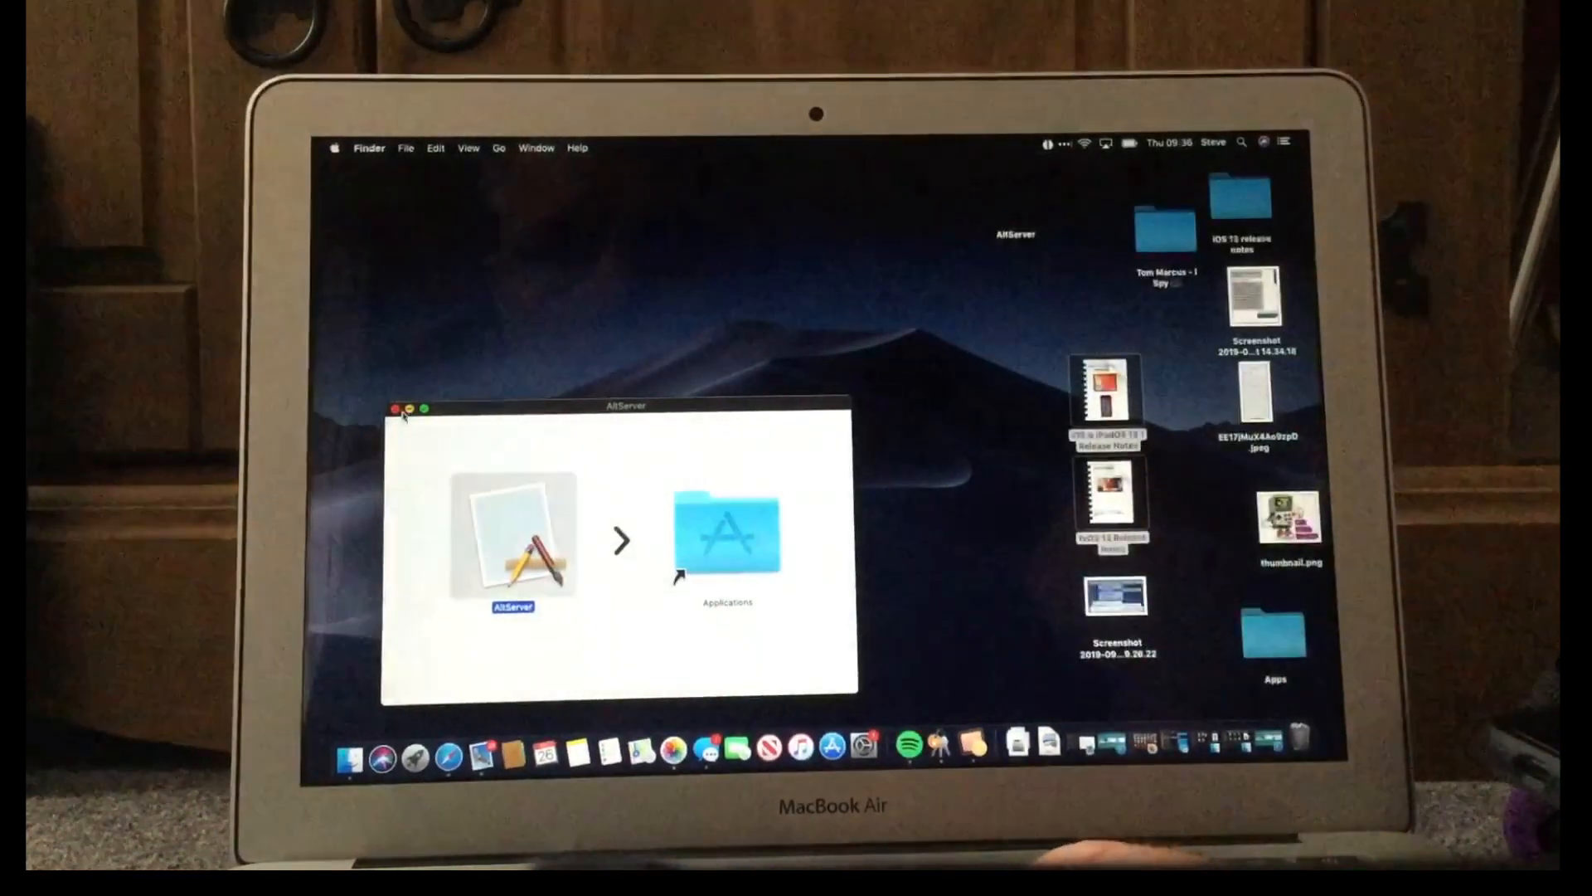
click(404, 408)
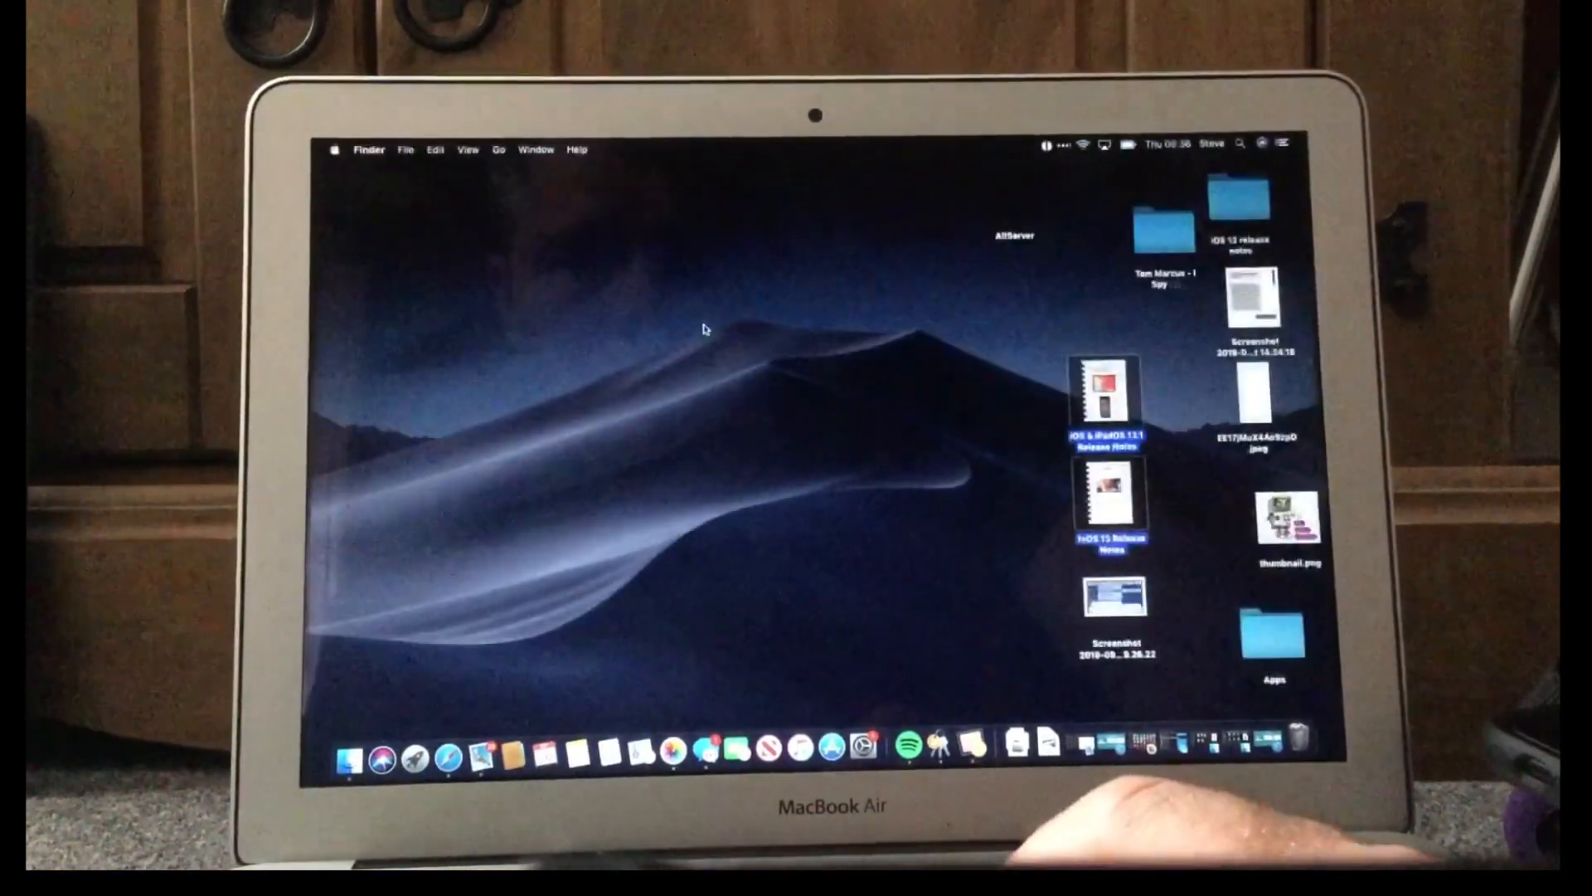
double_click(1013, 235)
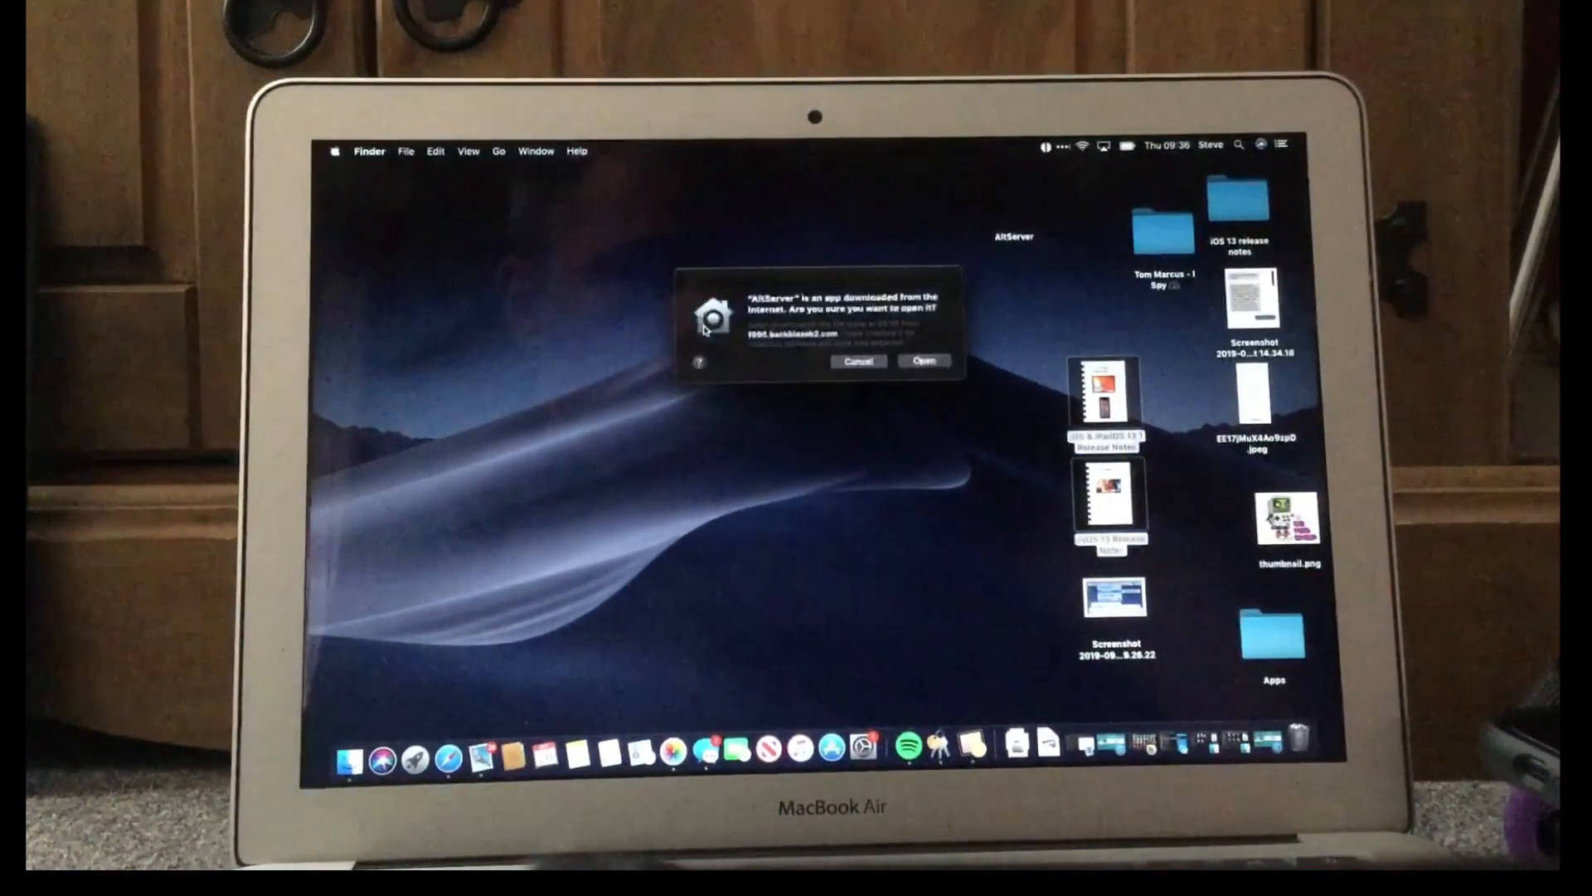
click(922, 359)
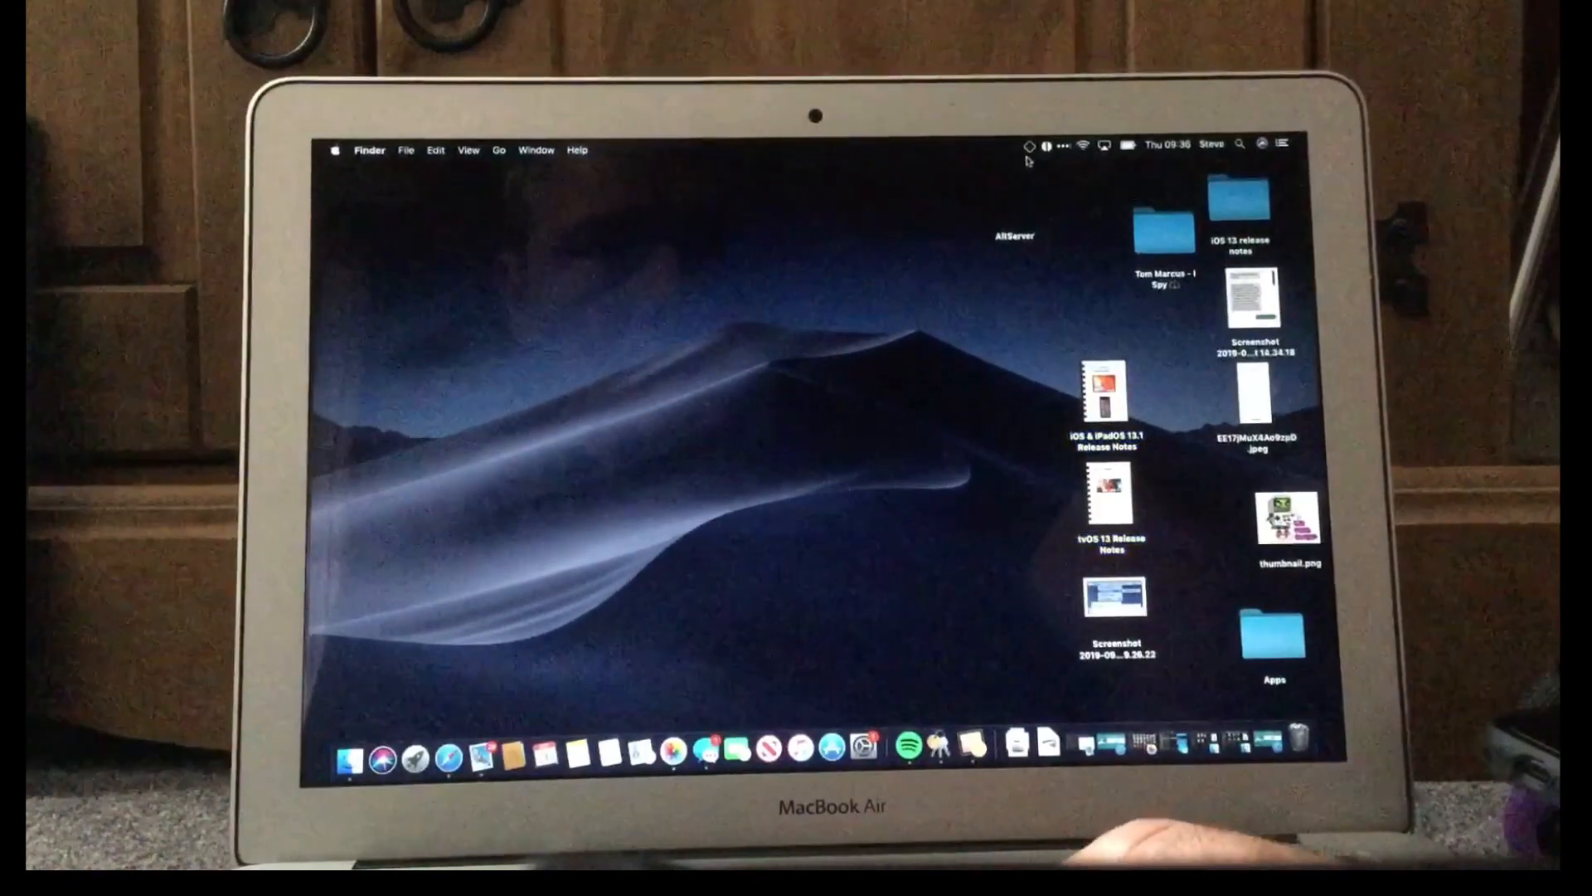
- From the AltServer menu bar icon, choose Install AltStore for the connected iPhone
click(1028, 146)
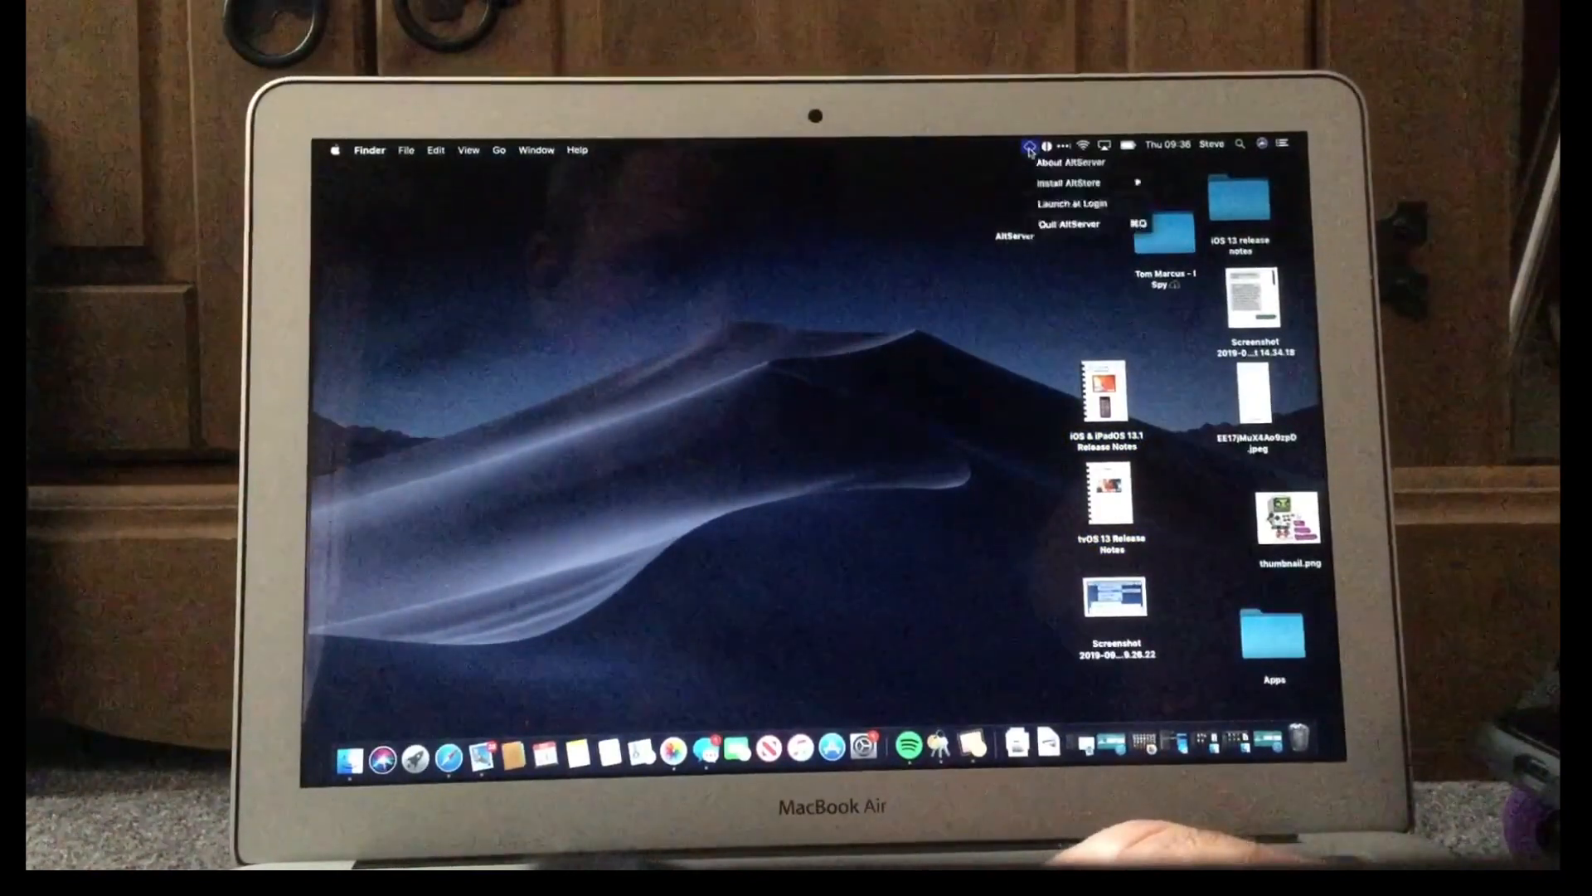
mouse_move(1069, 182)
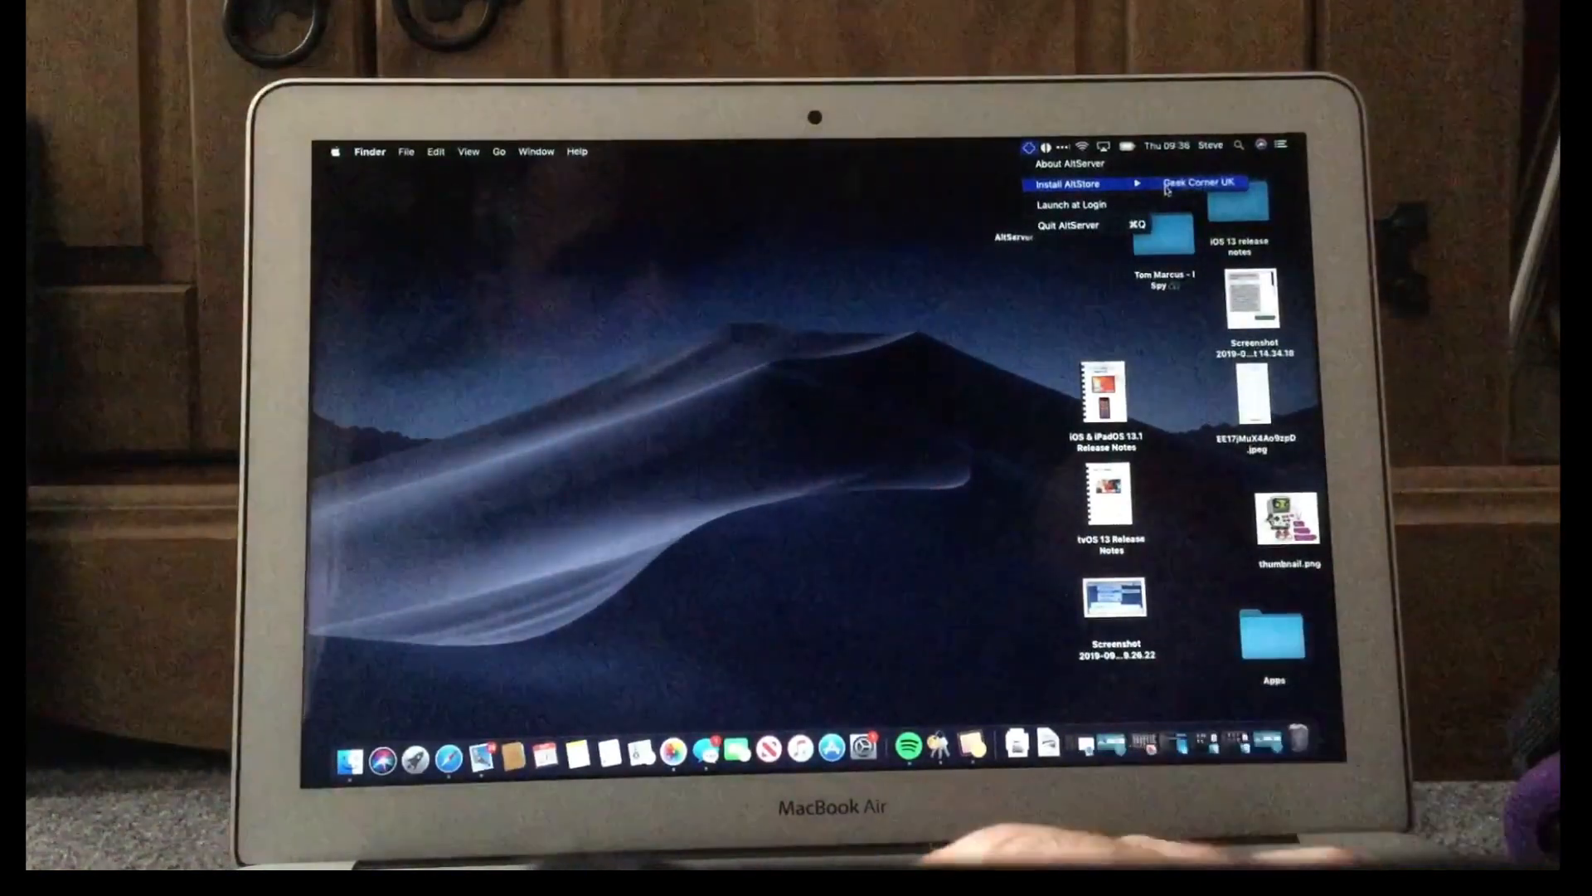
click(1201, 183)
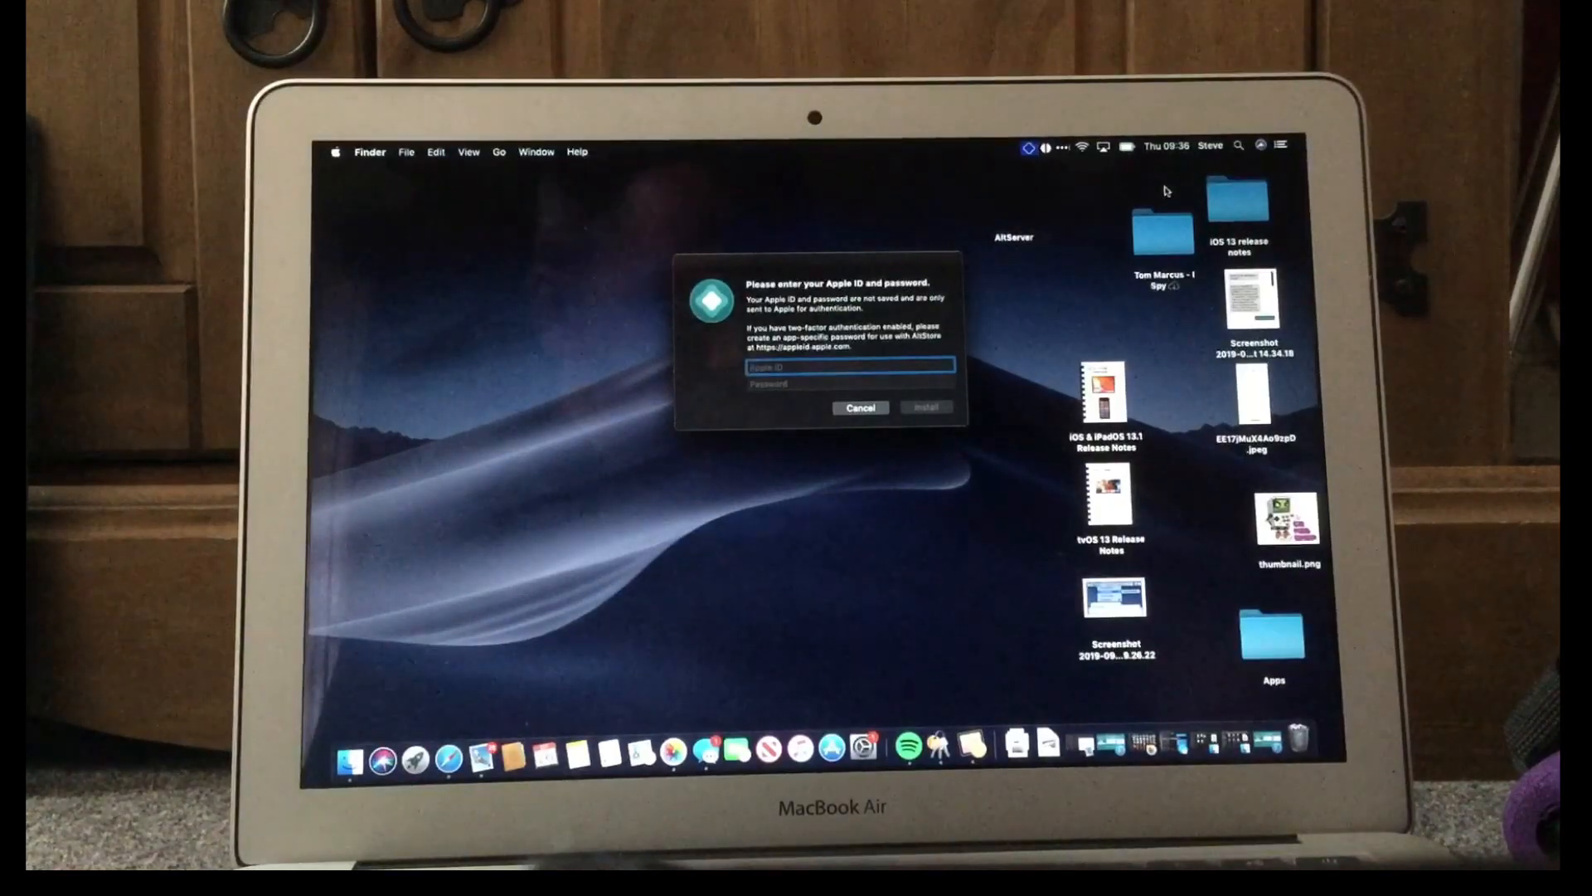
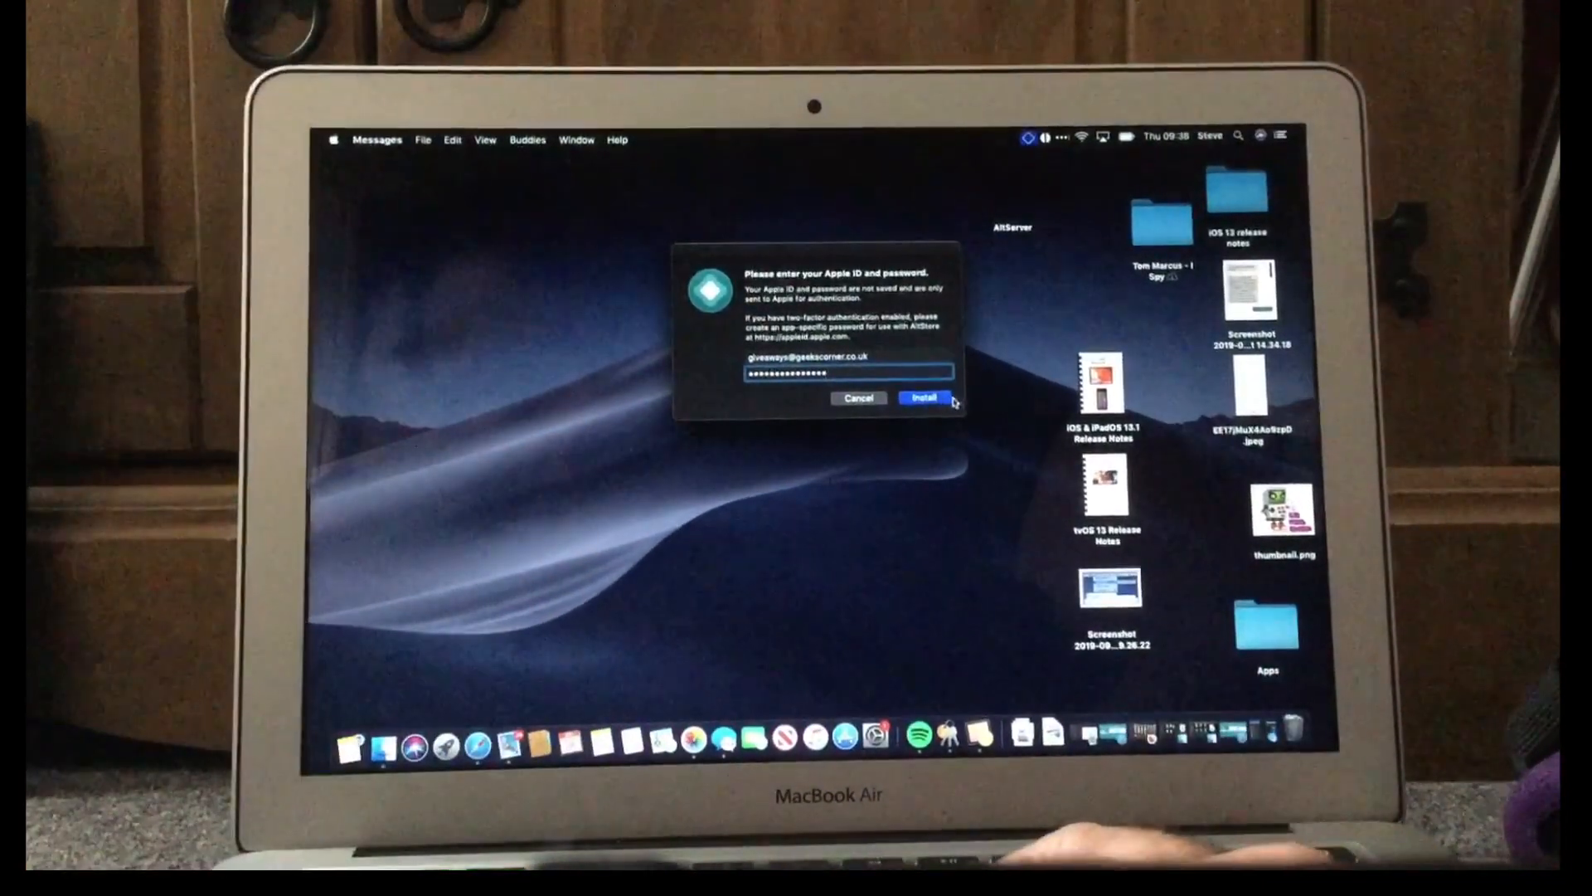
click(922, 397)
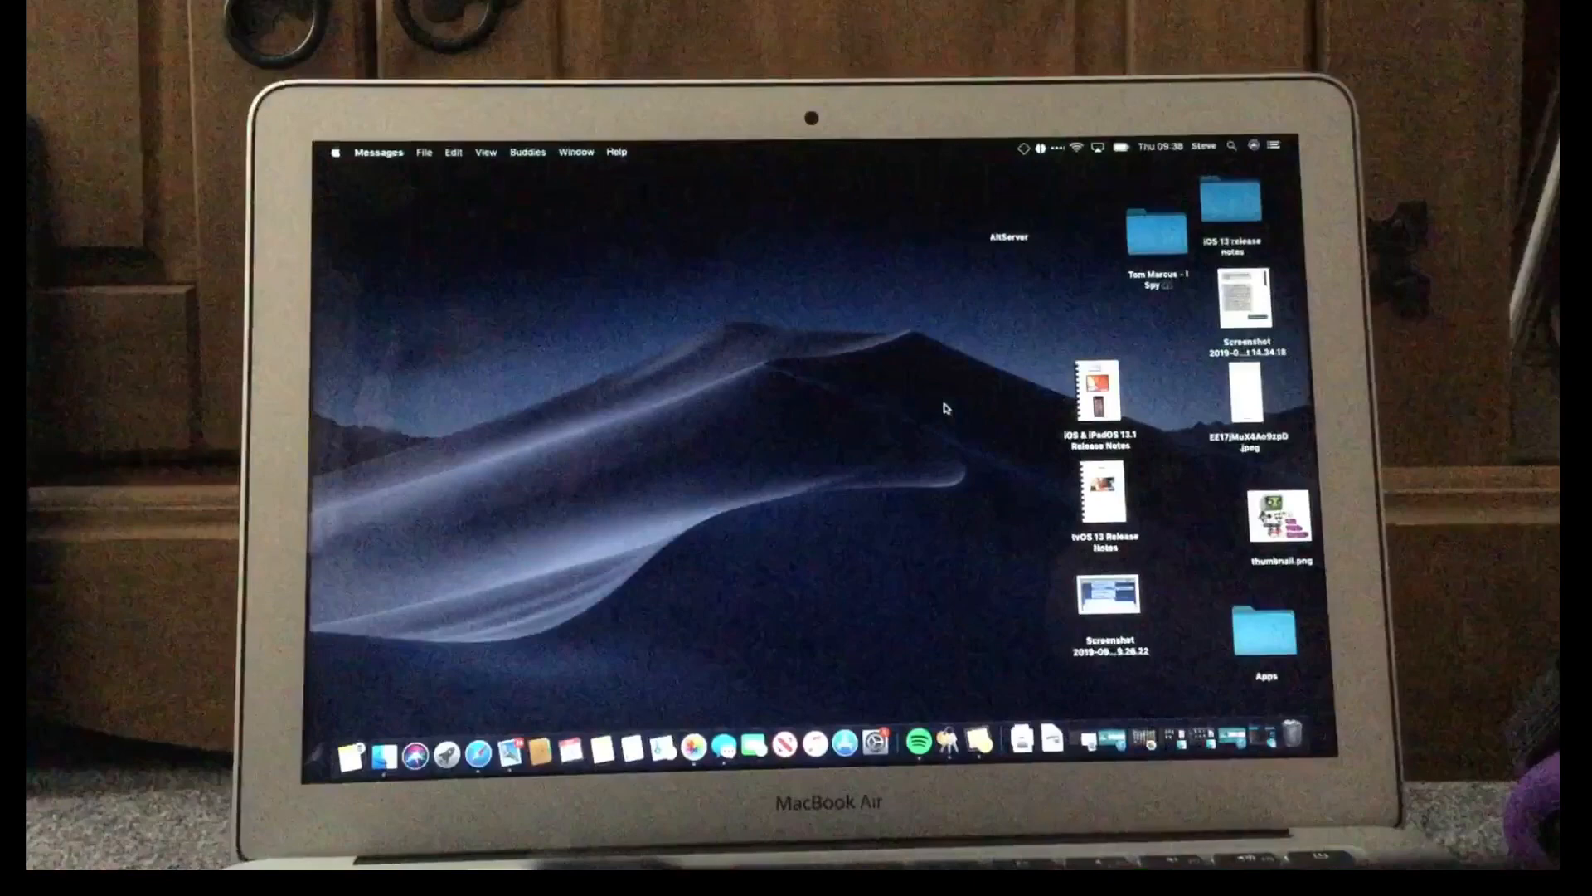